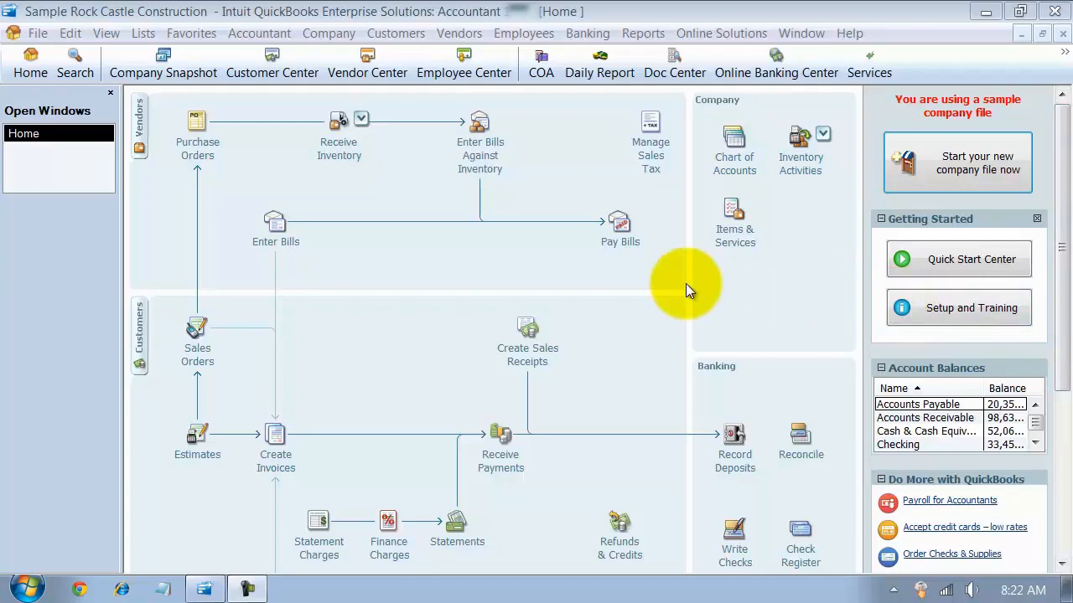
Start a reconciliation and choose the Checking account, last reconciled 10/31/2015.
{"action": "left_click", "coordinate": [800, 436]}
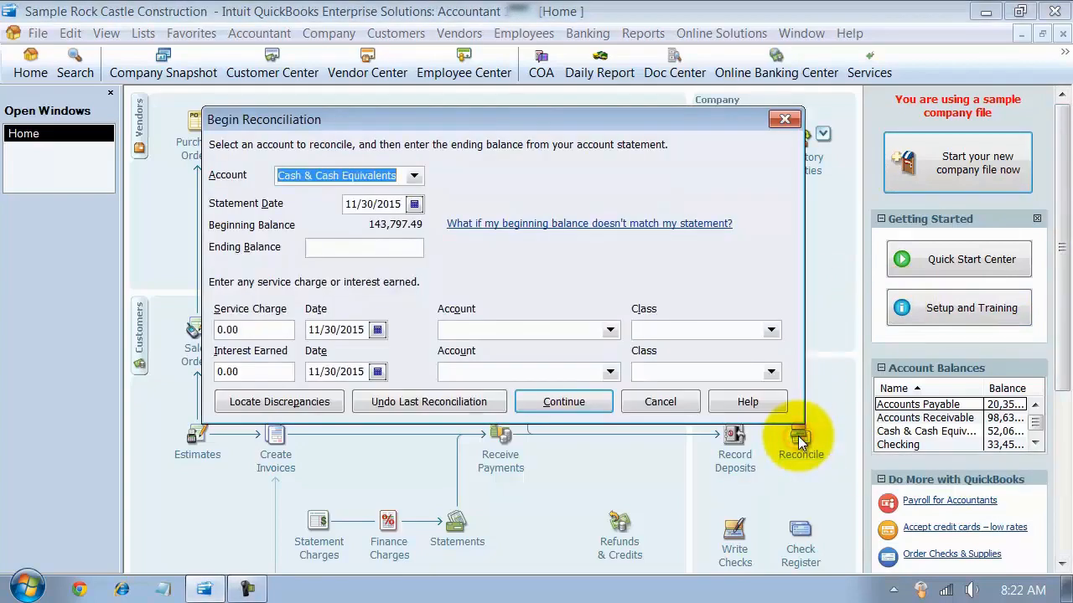
{"action": "left_click", "coordinate": [412, 176]}
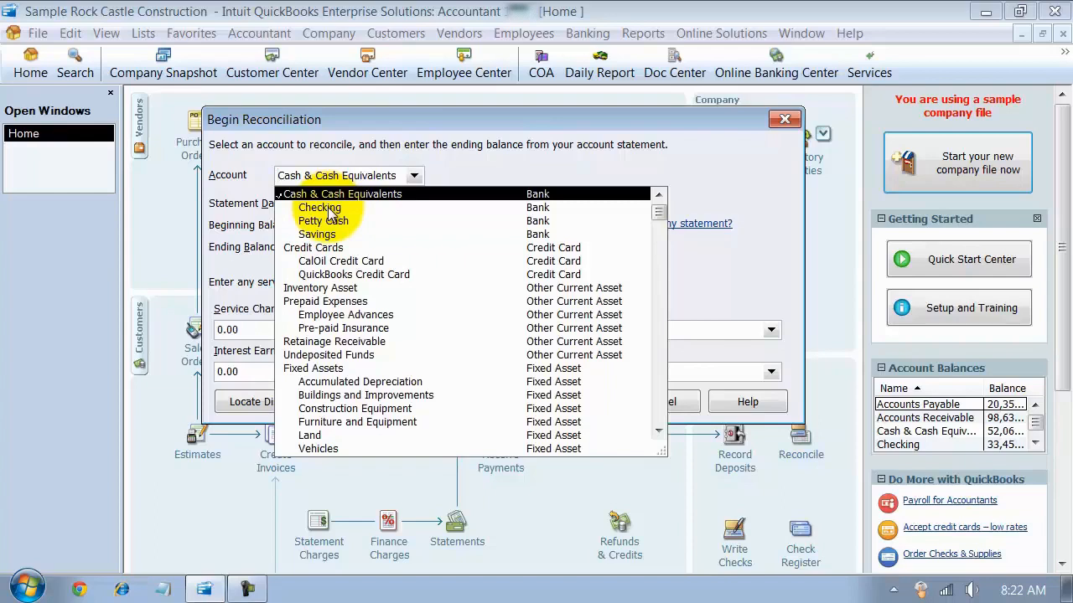
{"action": "left_click", "coordinate": [318, 208]}
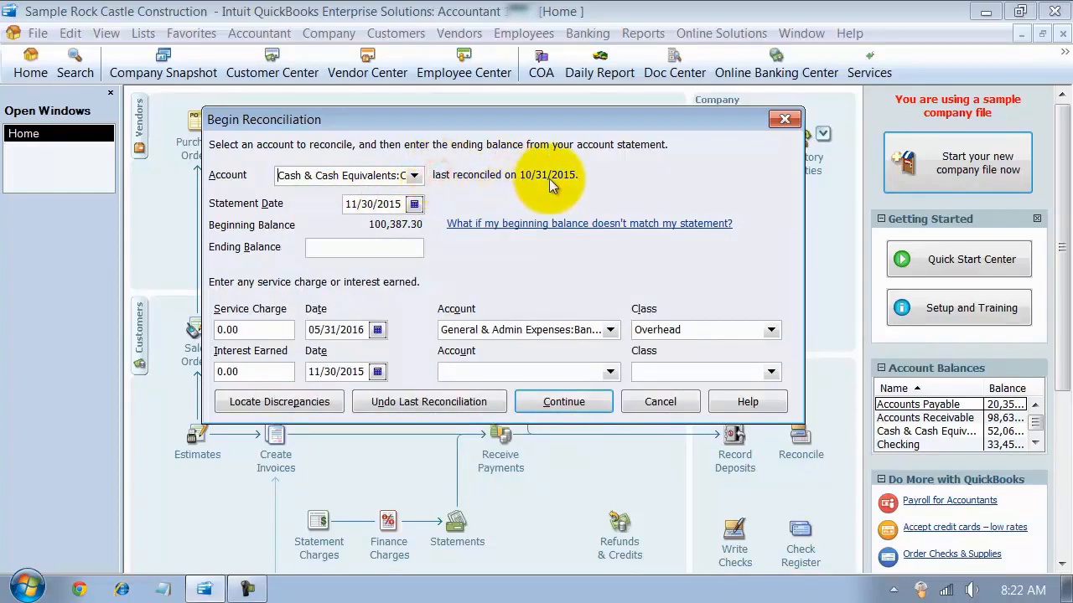
{"action": "mouse_move", "coordinate": [564, 184]}
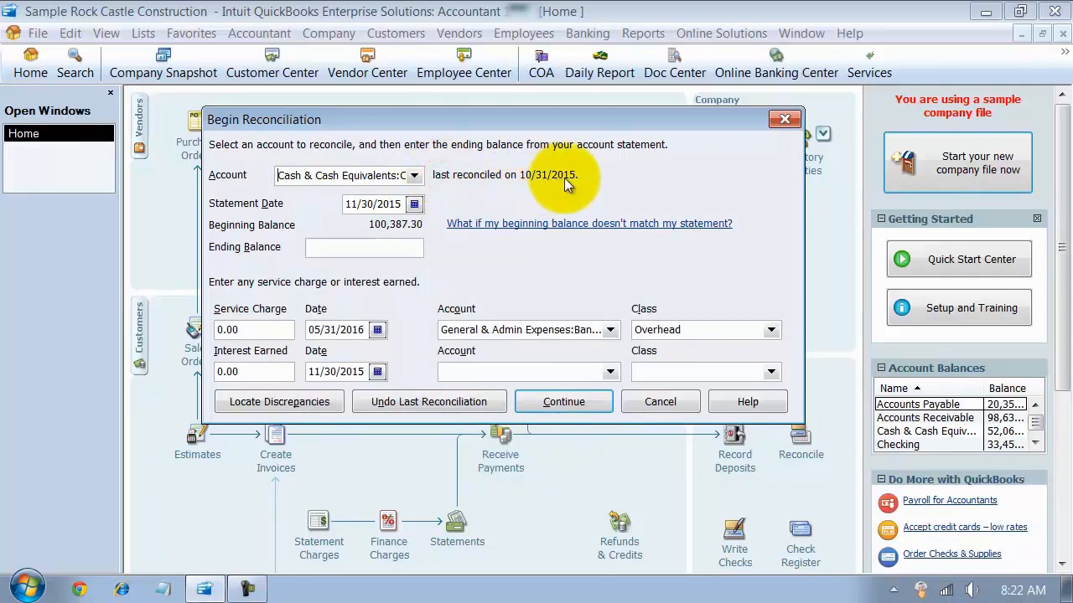
{"action": "mouse_move", "coordinate": [389, 237]}
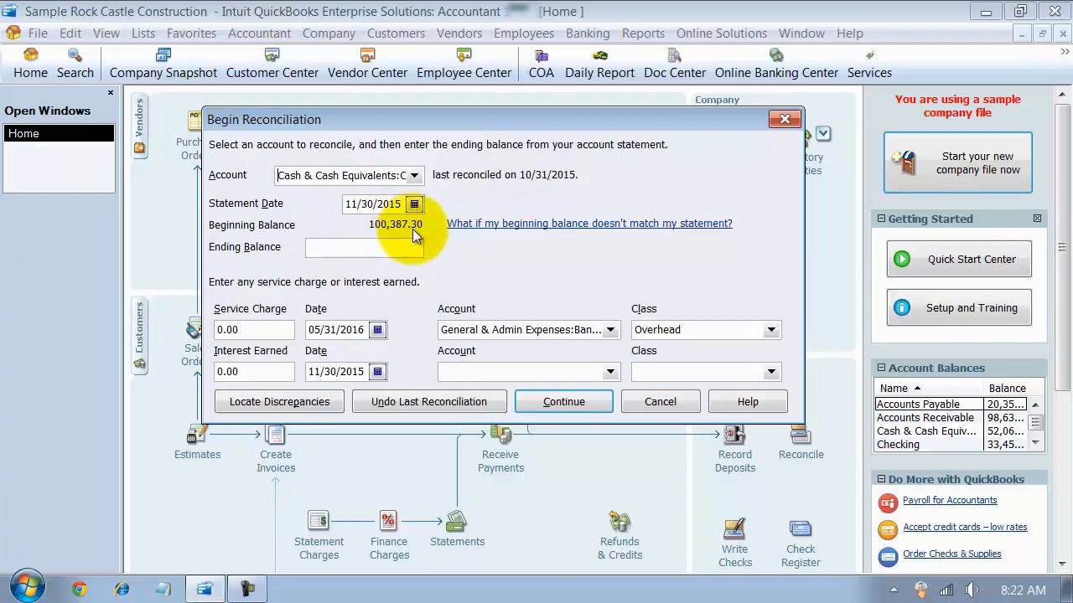
{"action": "mouse_move", "coordinate": [451, 255]}
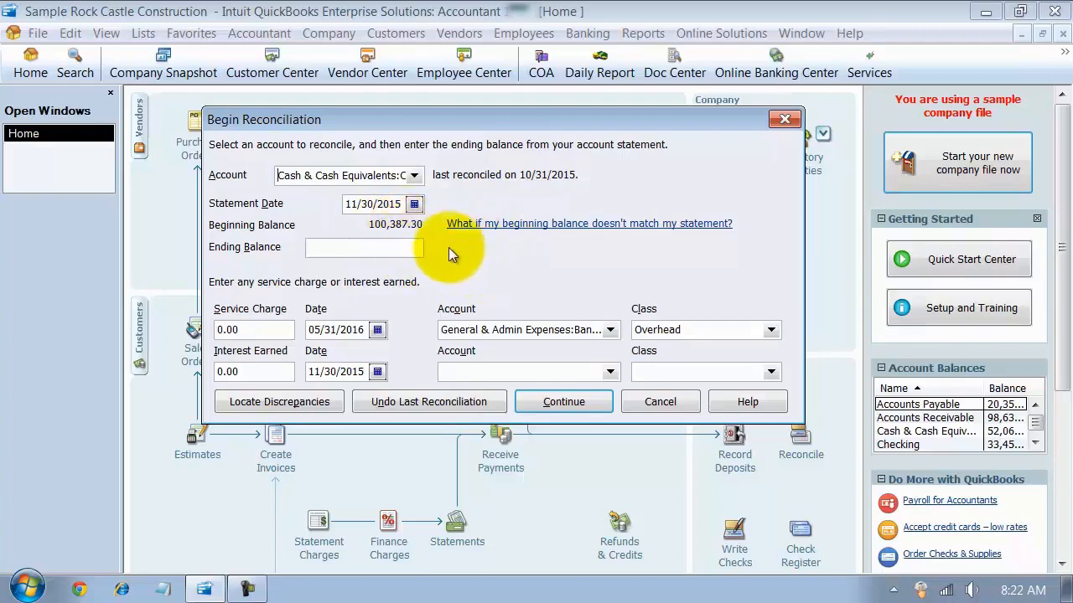
{"action": "mouse_move", "coordinate": [418, 231]}
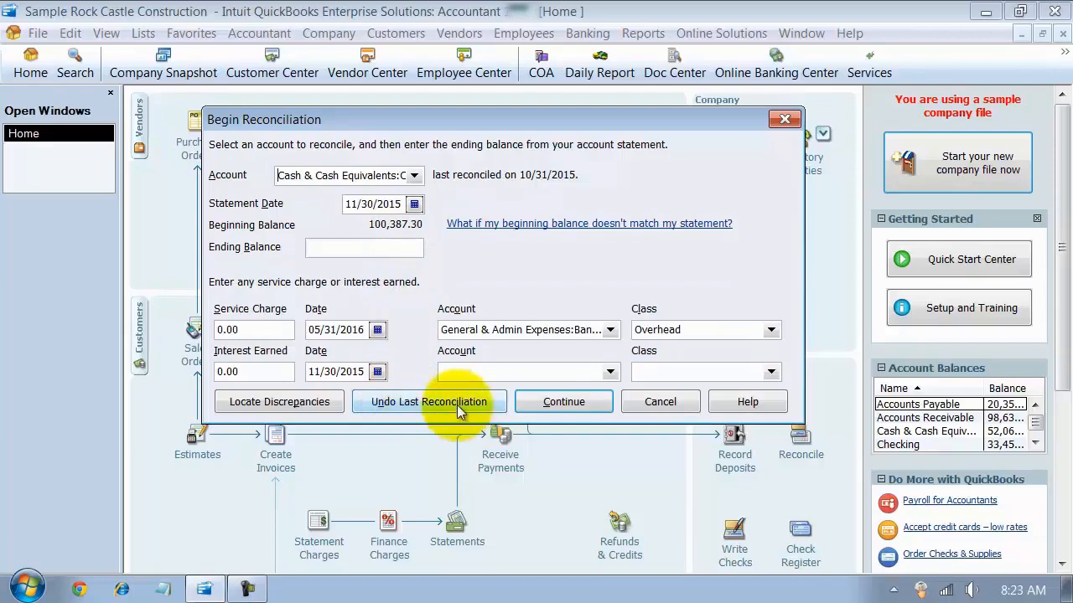
Undo the last Checking reconciliation, reverting the beginning balance from 100,387.30 to 95,867.53.
{"action": "left_click", "coordinate": [429, 402]}
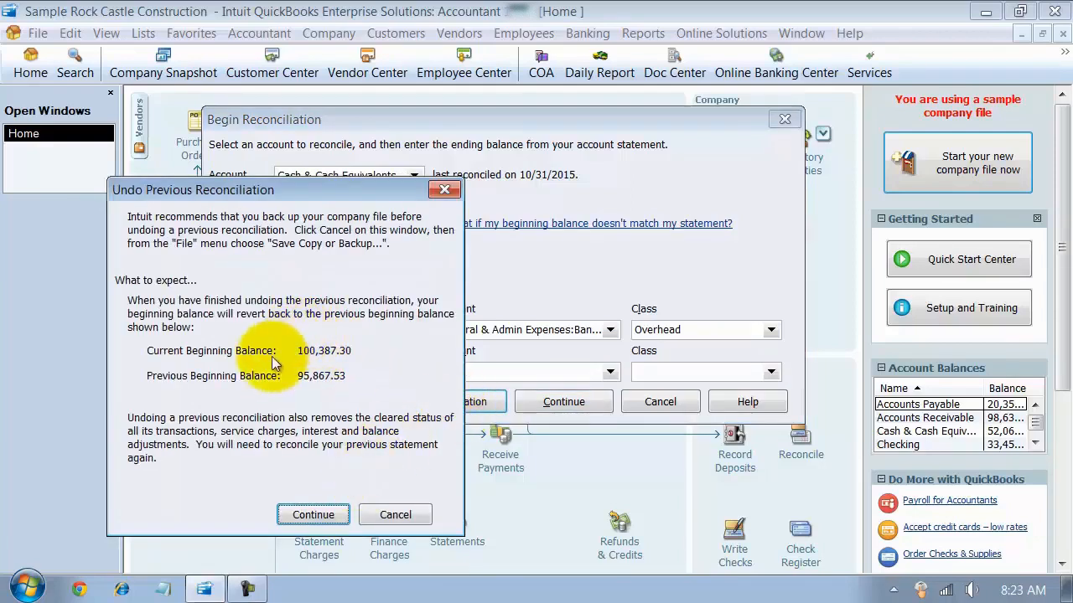
{"action": "mouse_move", "coordinate": [336, 352]}
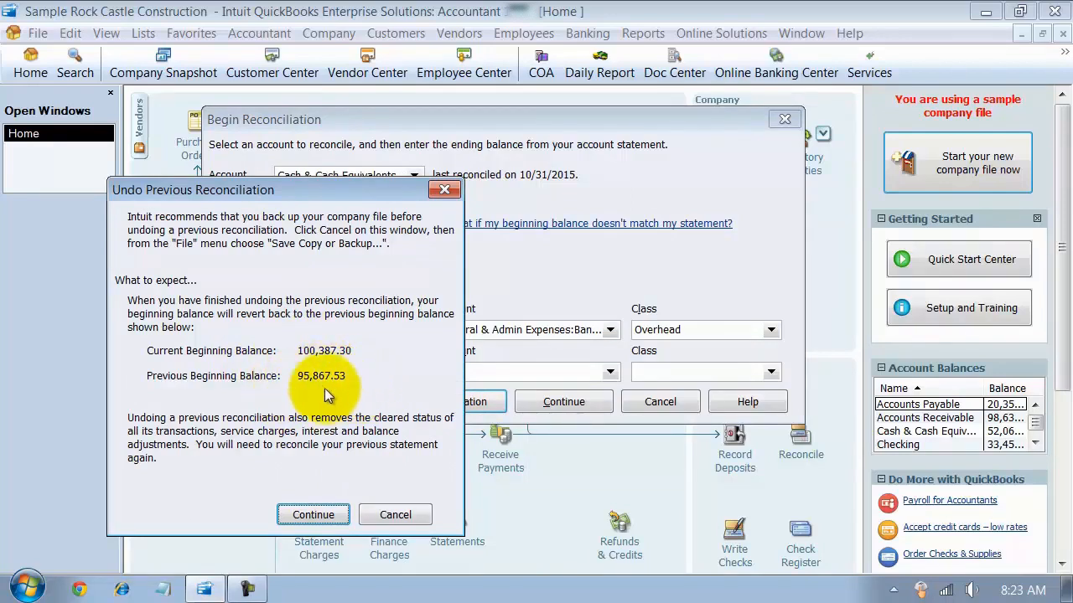
{"action": "mouse_move", "coordinate": [511, 176]}
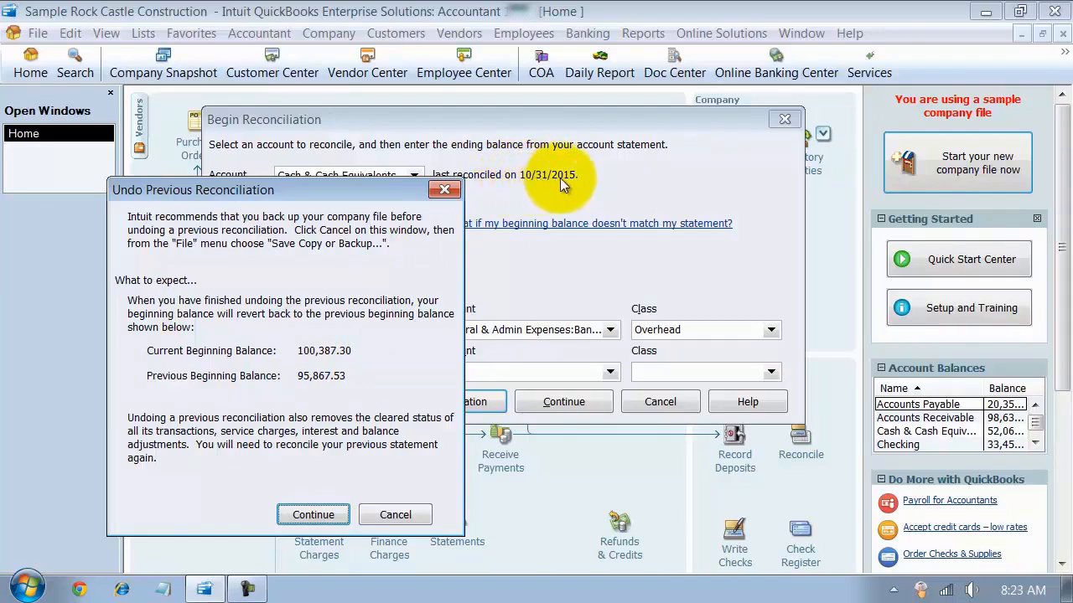
{"action": "mouse_move", "coordinate": [305, 369]}
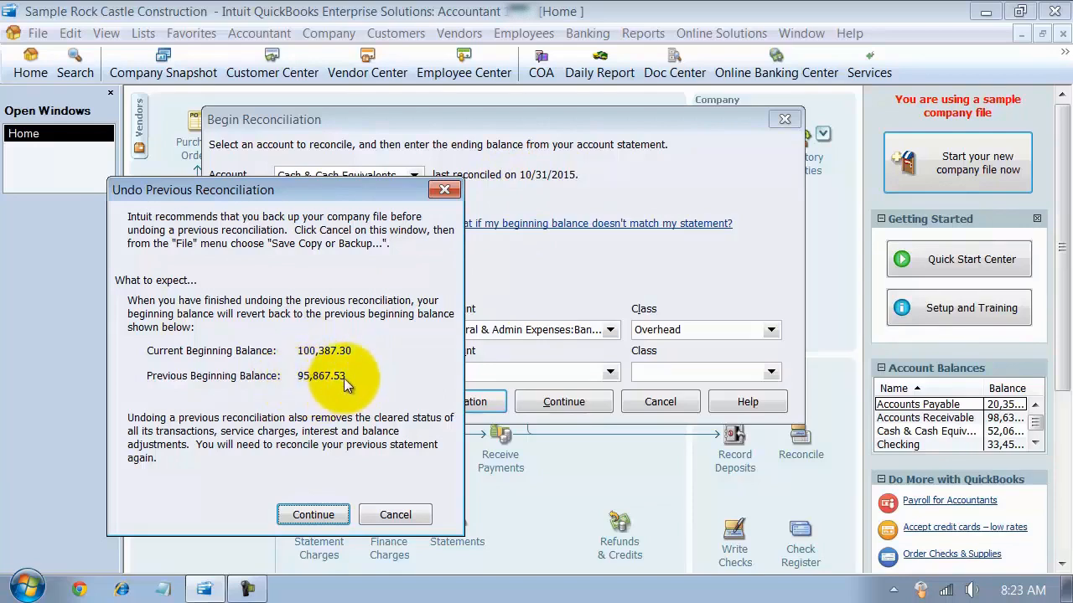
{"action": "mouse_move", "coordinate": [304, 358]}
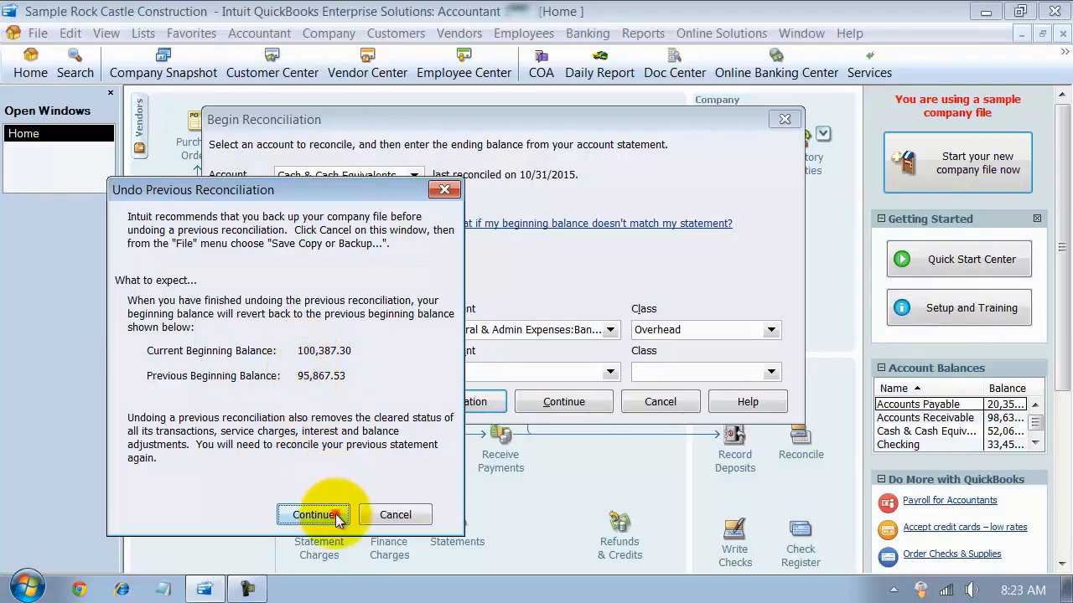
{"action": "left_click", "coordinate": [313, 514]}
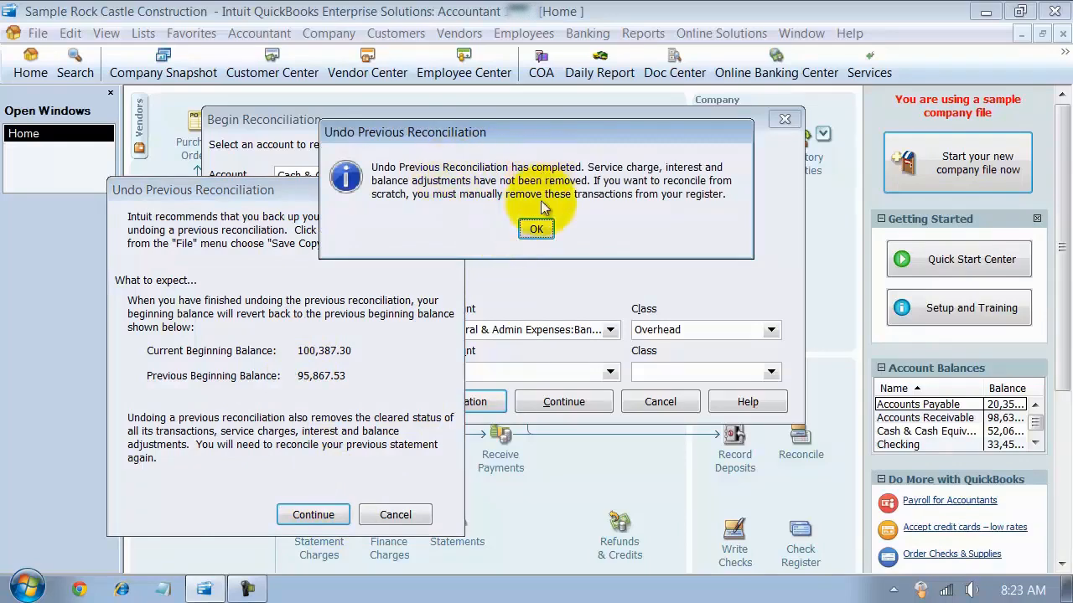
{"action": "left_click", "coordinate": [536, 228]}
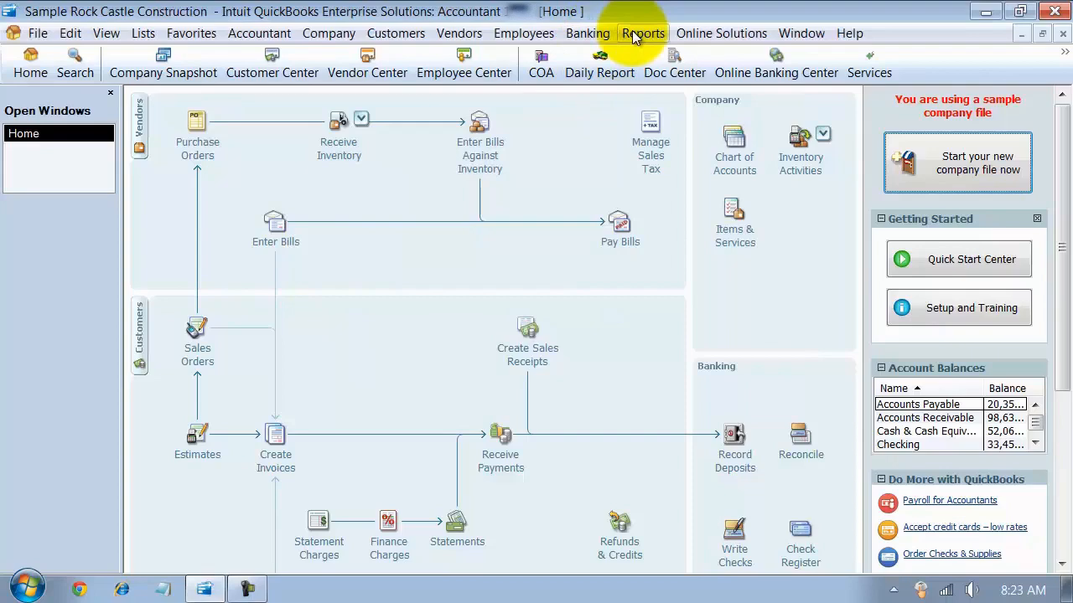
Show the Checking Reconciliation Detail report for the period ending 08/31/2015.
{"action": "left_click", "coordinate": [643, 34]}
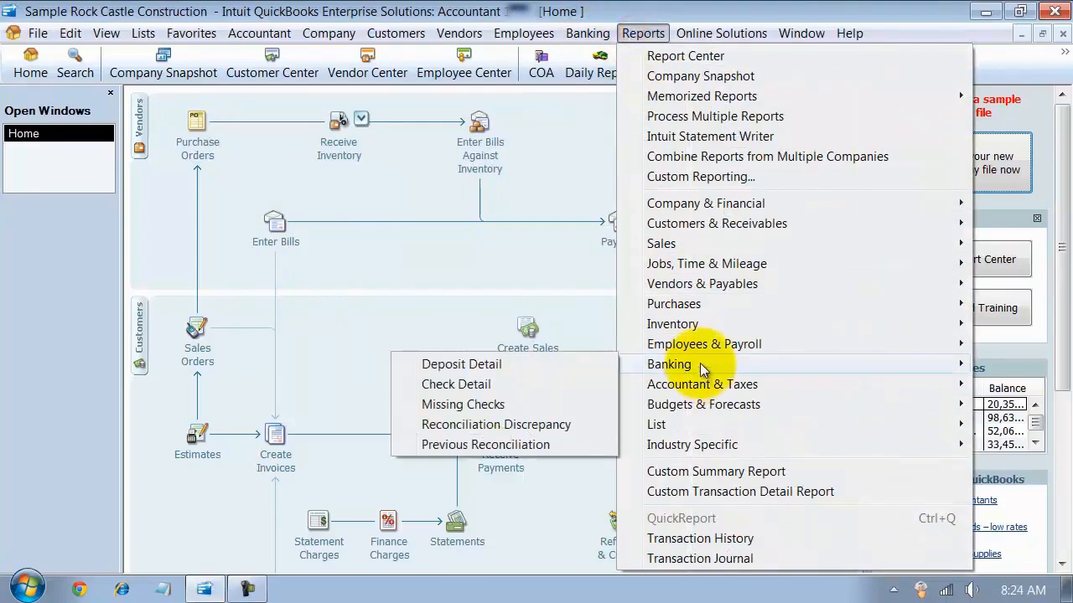
{"action": "left_click", "coordinate": [486, 445]}
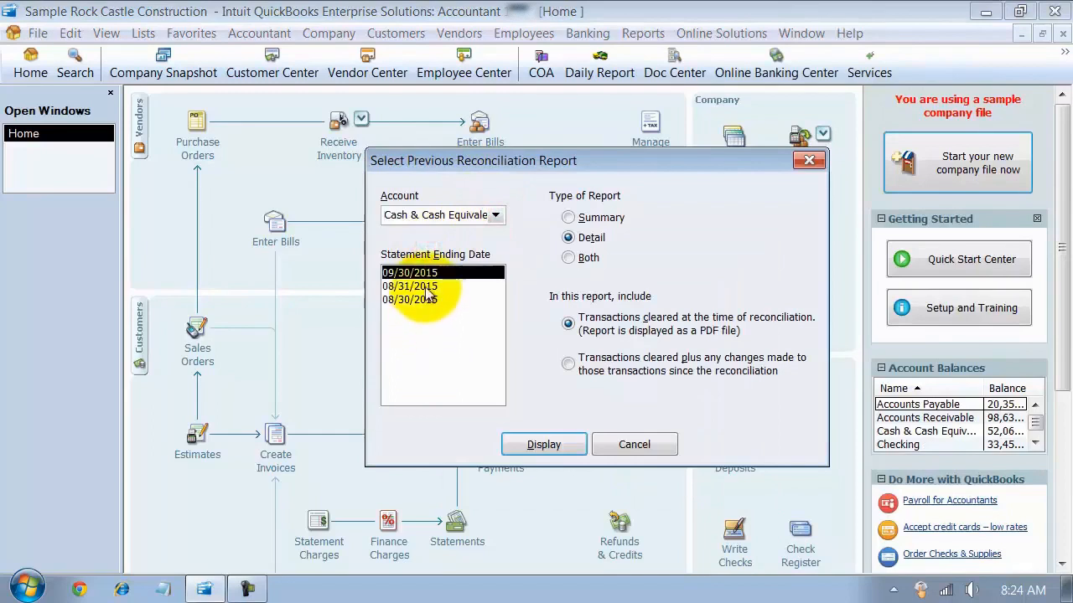
{"action": "left_click", "coordinate": [409, 285]}
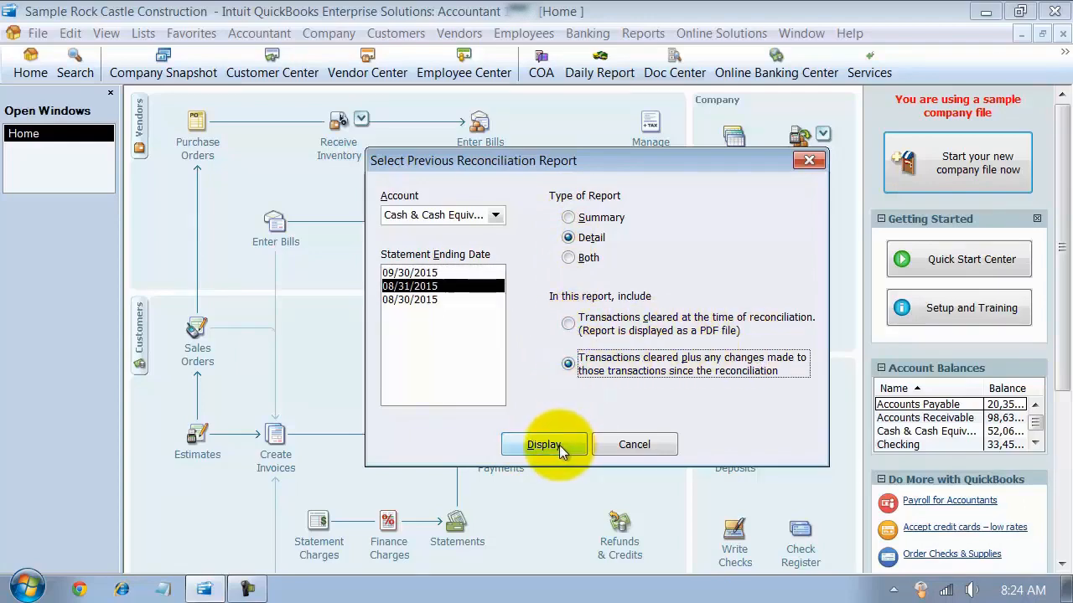
{"action": "left_click", "coordinate": [543, 444]}
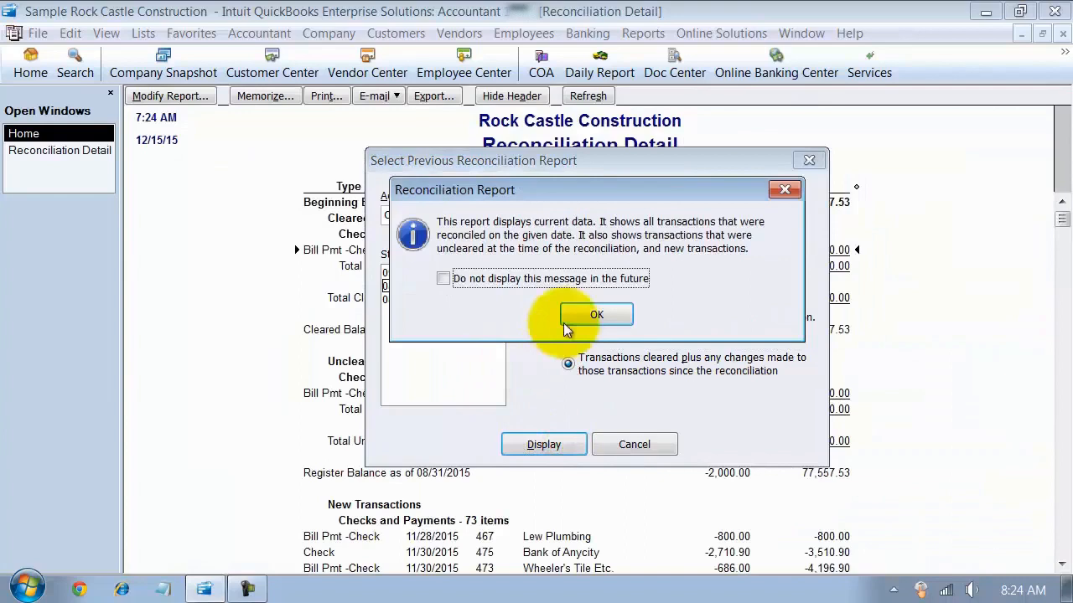
{"action": "left_click", "coordinate": [597, 315]}
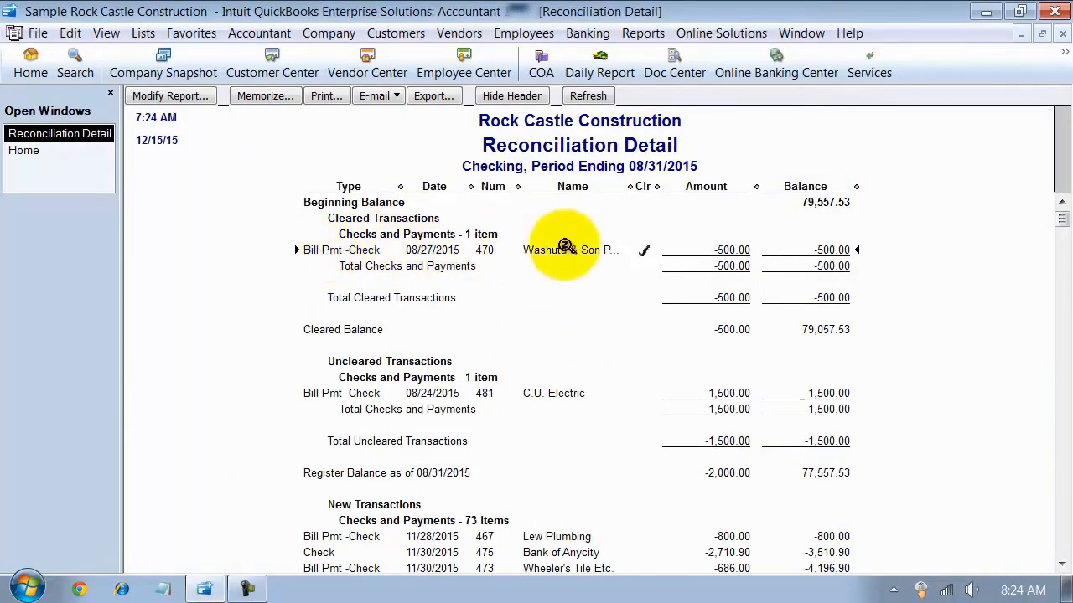
{"action": "mouse_move", "coordinate": [880, 341]}
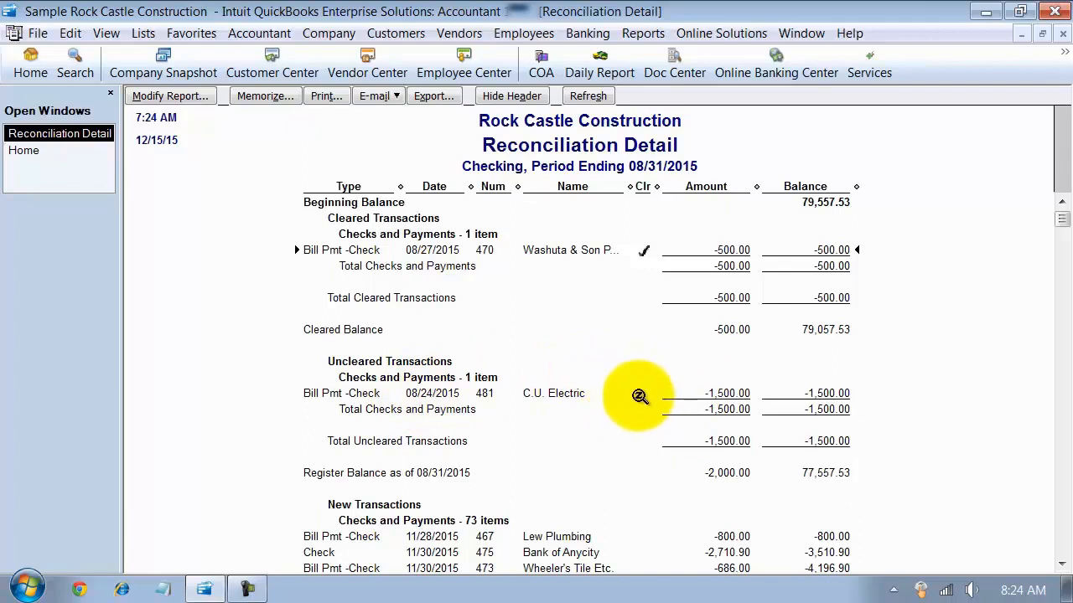
{"action": "mouse_move", "coordinate": [825, 499]}
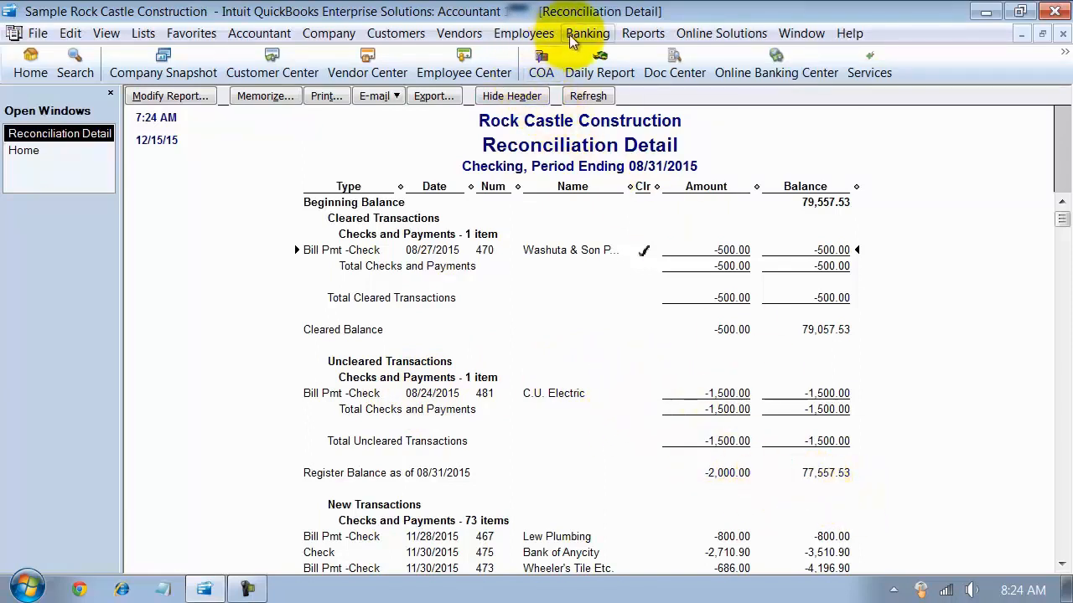
Begin a Checking reconciliation dated 08/31/2015 with ending balance 94,367.53 and continue.
{"action": "left_click", "coordinate": [586, 34]}
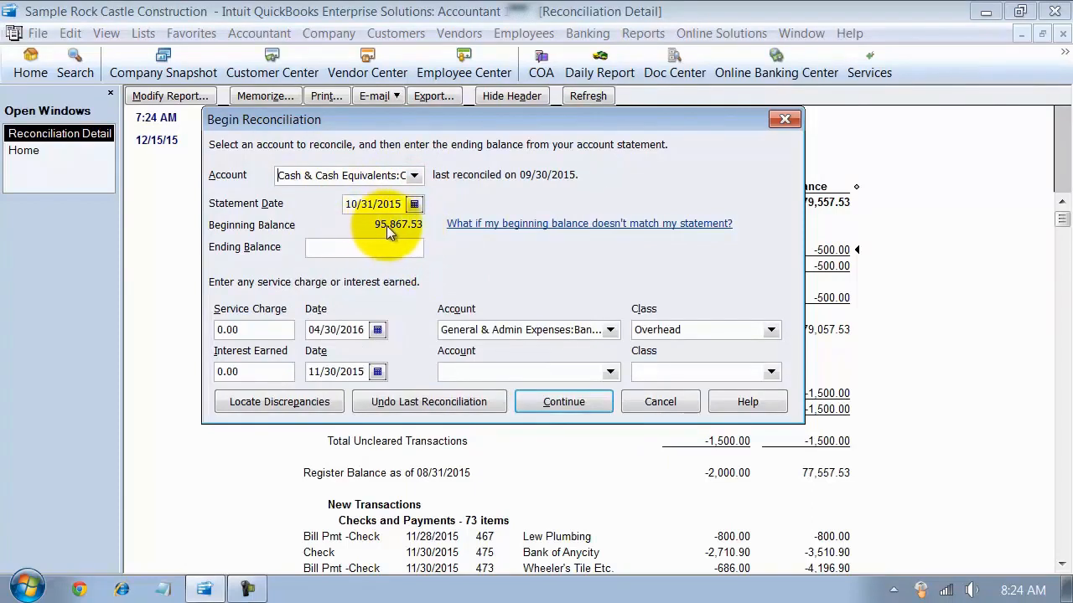
{"action": "mouse_move", "coordinate": [784, 452]}
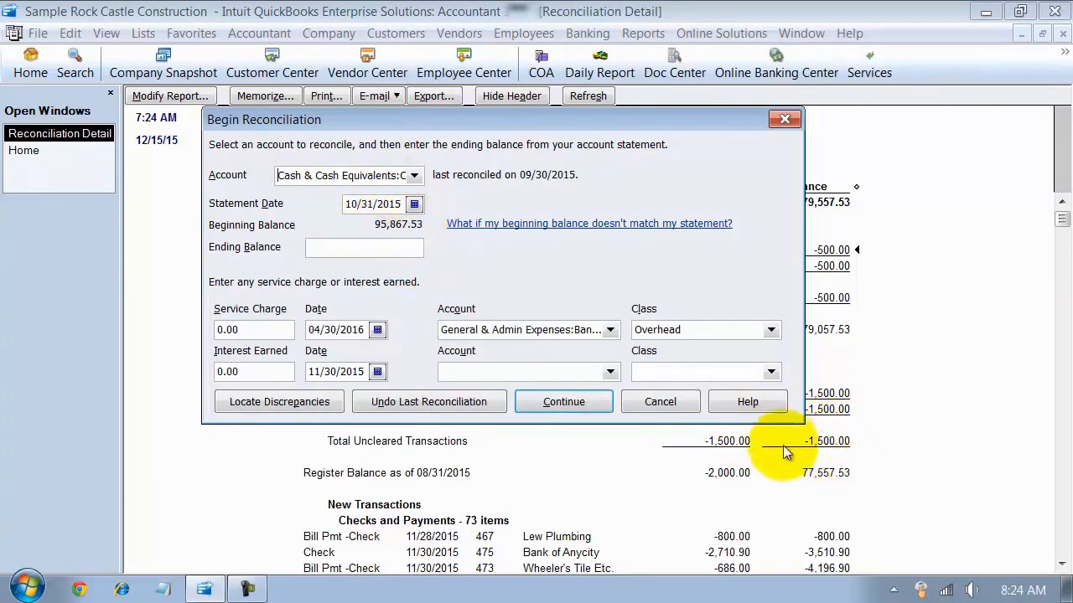
{"action": "mouse_move", "coordinate": [801, 456]}
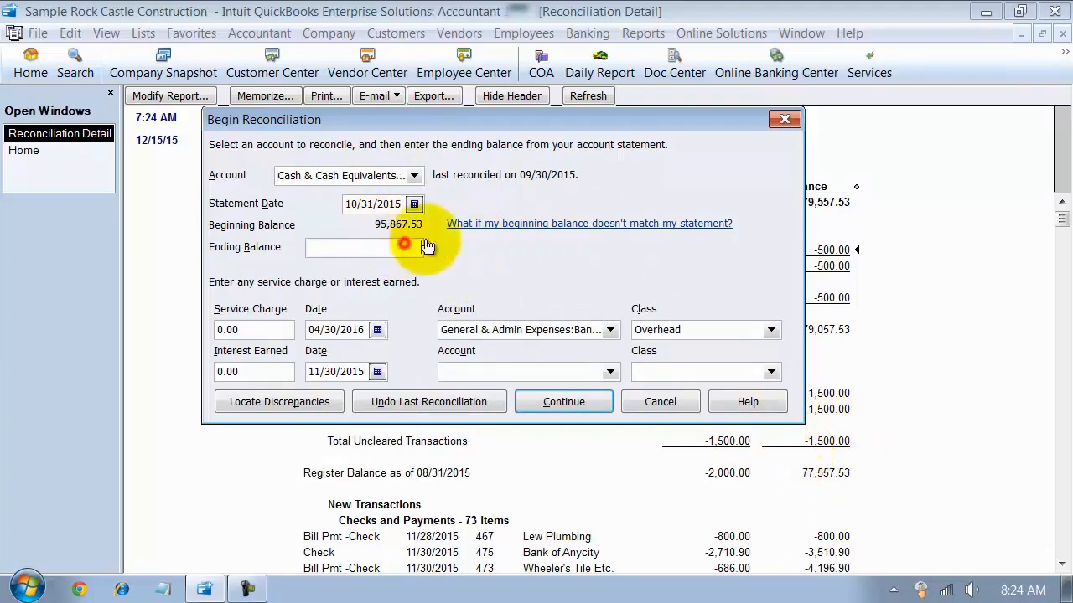
{"action": "type", "text": "95"}
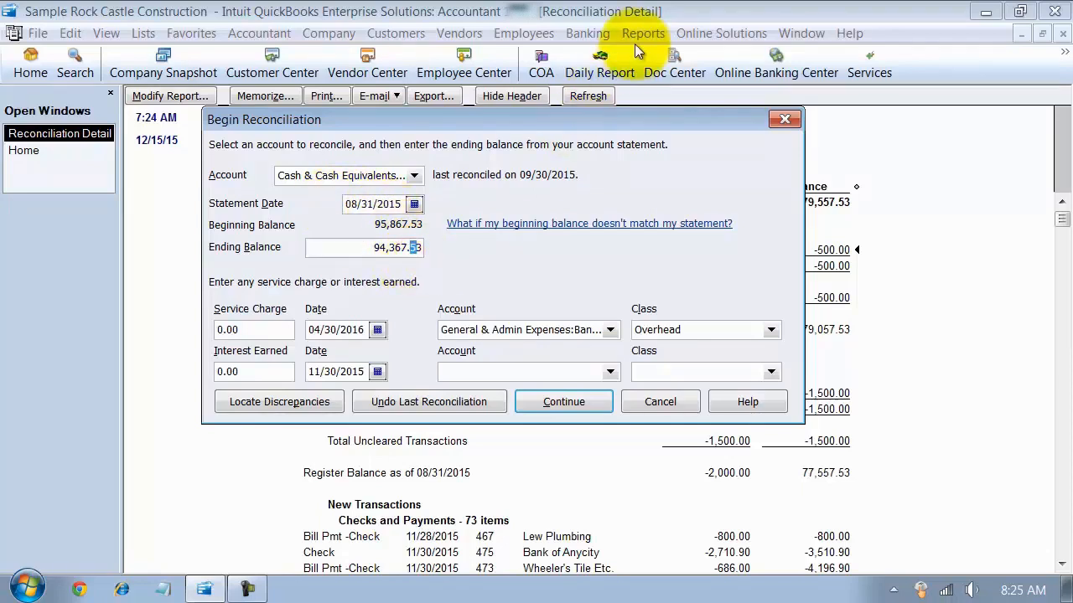
{"action": "mouse_move", "coordinate": [935, 301]}
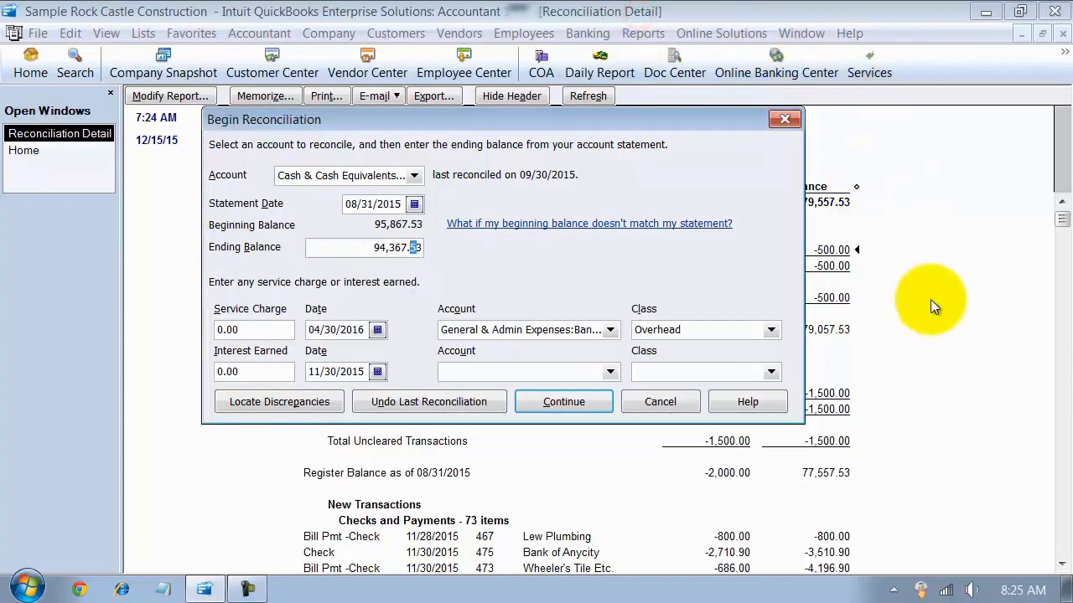
{"action": "mouse_move", "coordinate": [469, 288]}
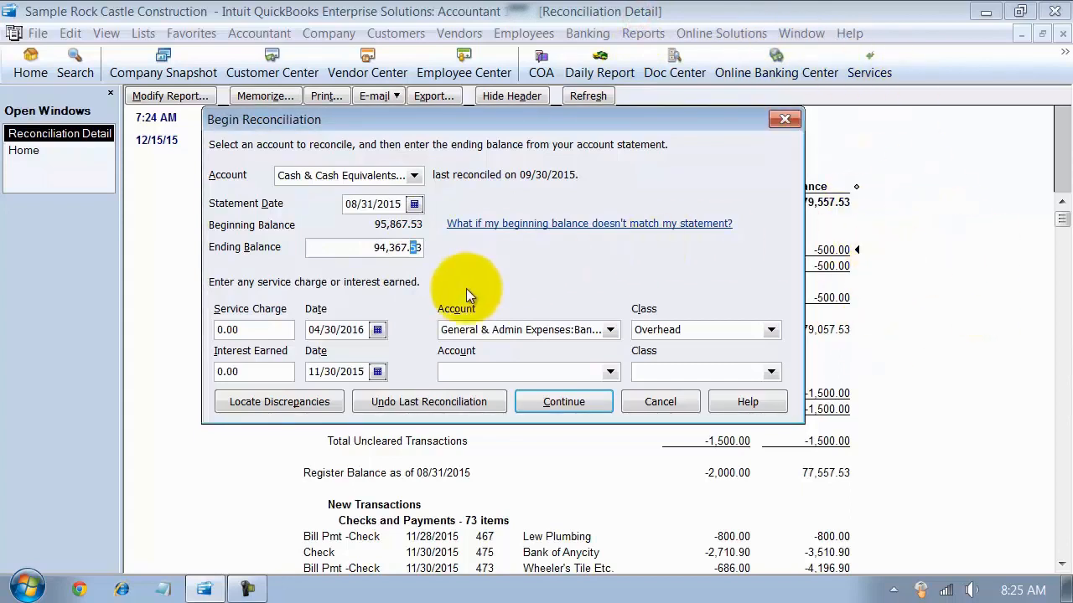
{"action": "mouse_move", "coordinate": [674, 300]}
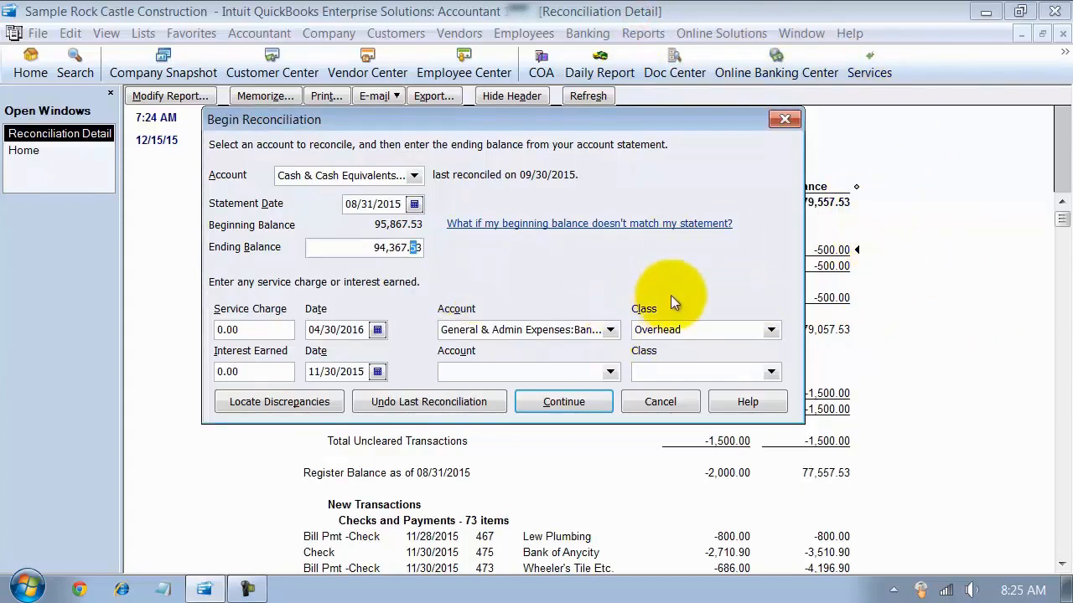
{"action": "mouse_move", "coordinate": [318, 226]}
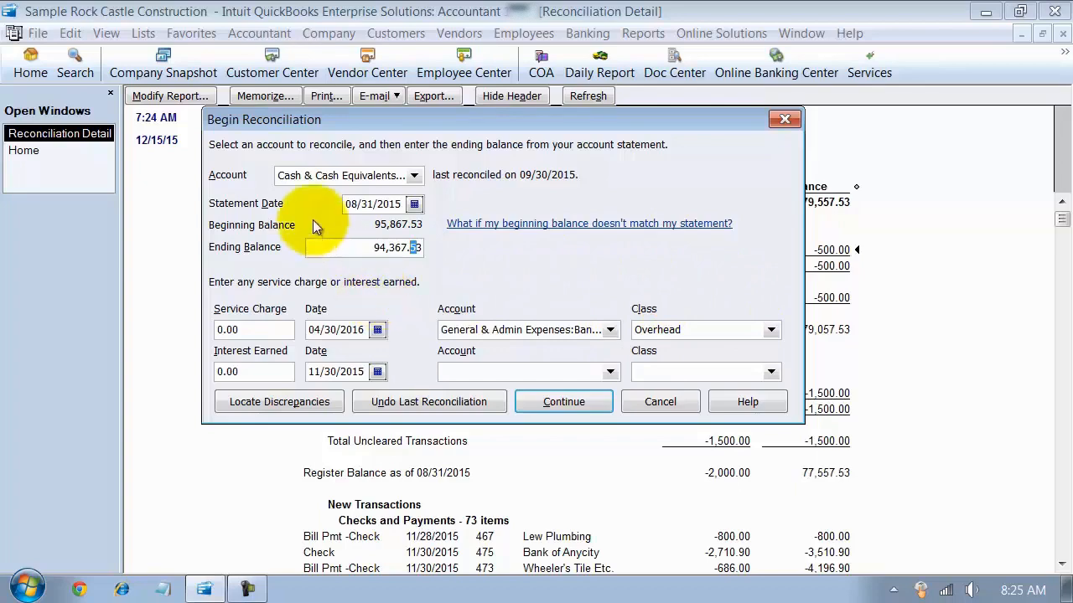
{"action": "left_click", "coordinate": [563, 403]}
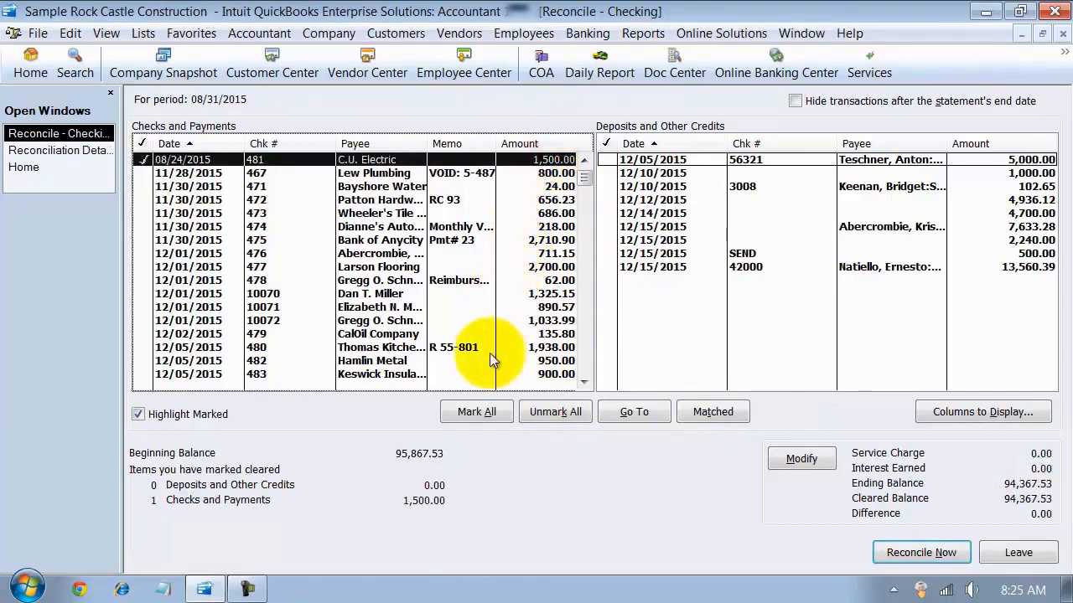
{"action": "mouse_move", "coordinate": [442, 305]}
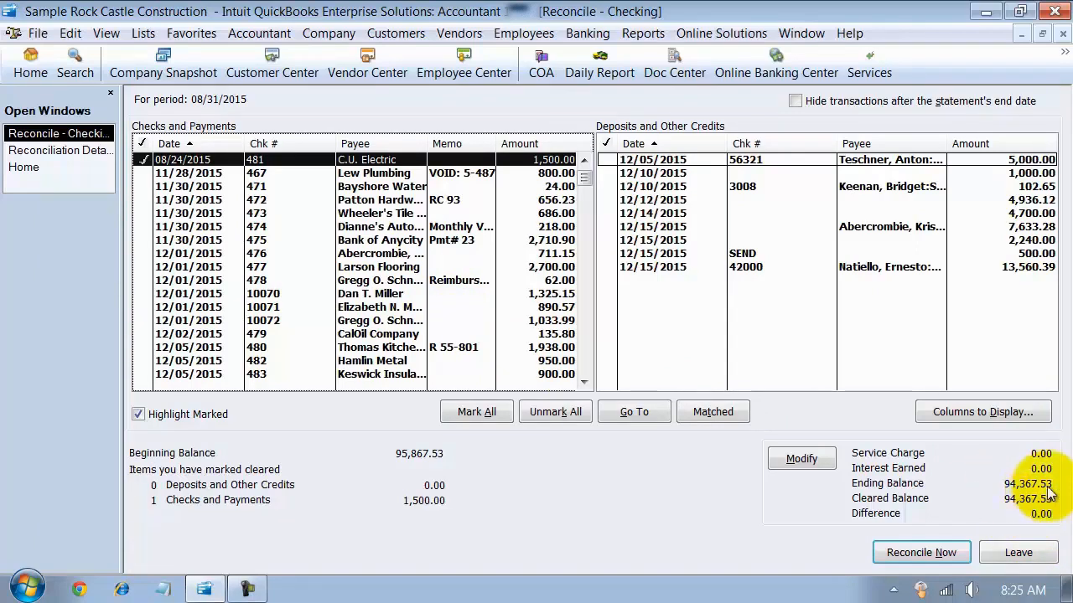
{"action": "mouse_move", "coordinate": [1026, 502]}
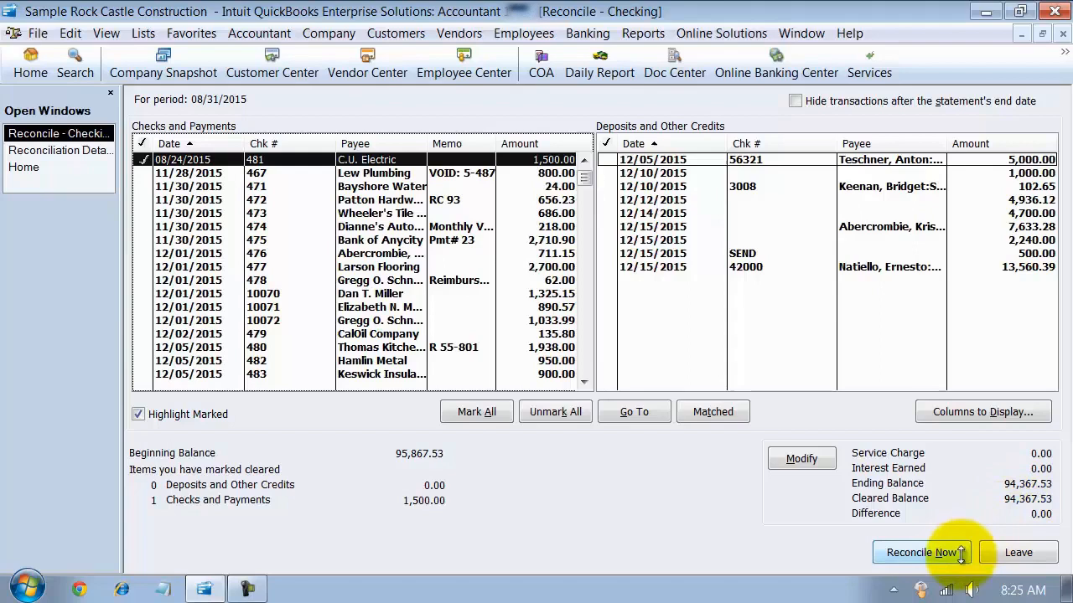
{"action": "mouse_move", "coordinate": [612, 561]}
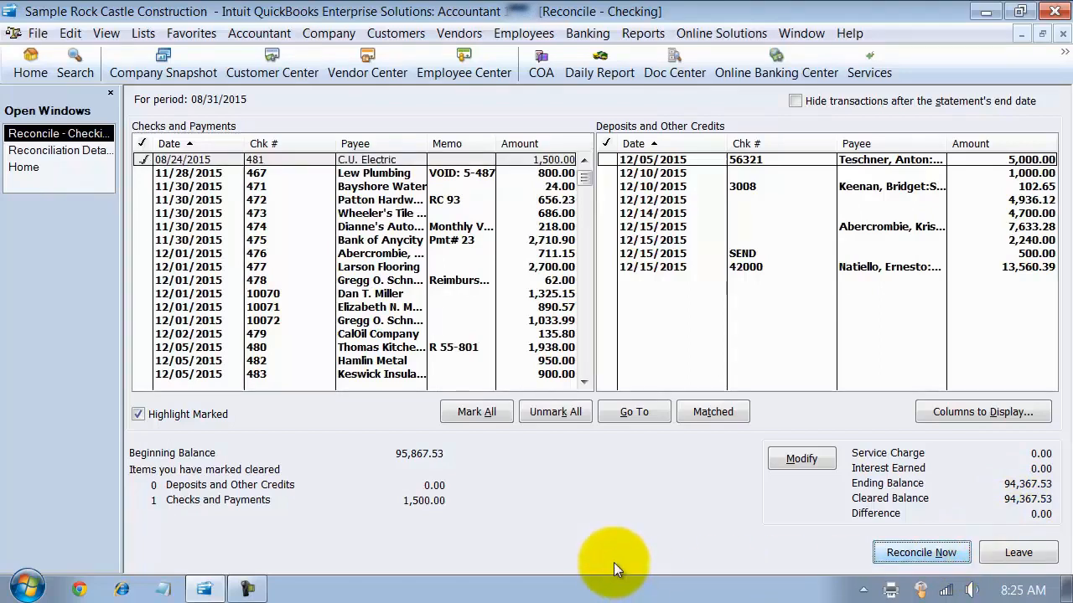
Reconcile now with the $1,500 C.U. Electric check 481 cleared and a 0.00 difference.
{"action": "left_click", "coordinate": [922, 553]}
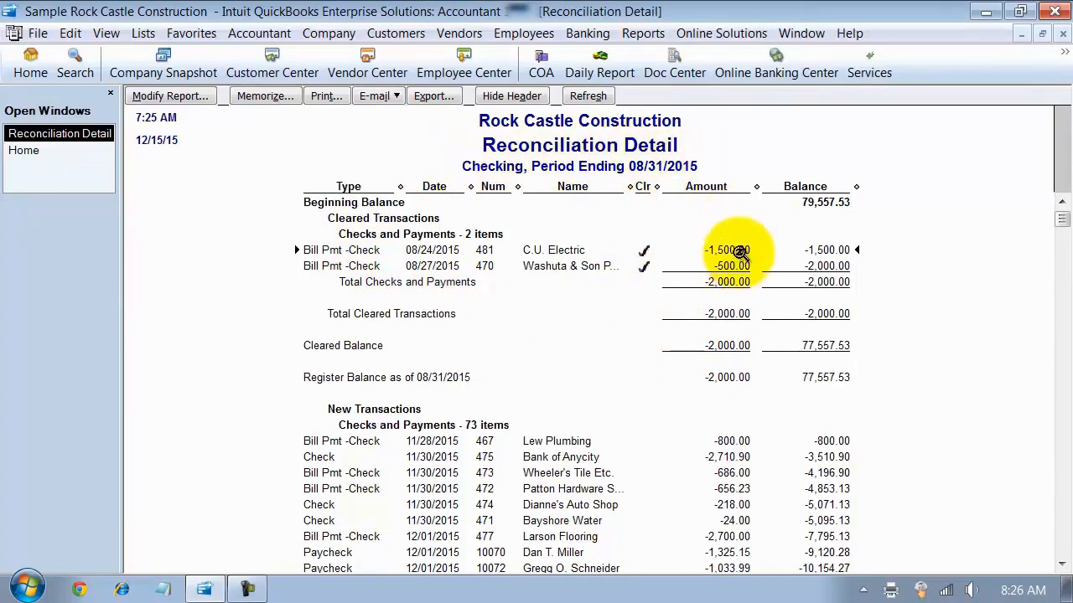
{"action": "mouse_move", "coordinate": [495, 379]}
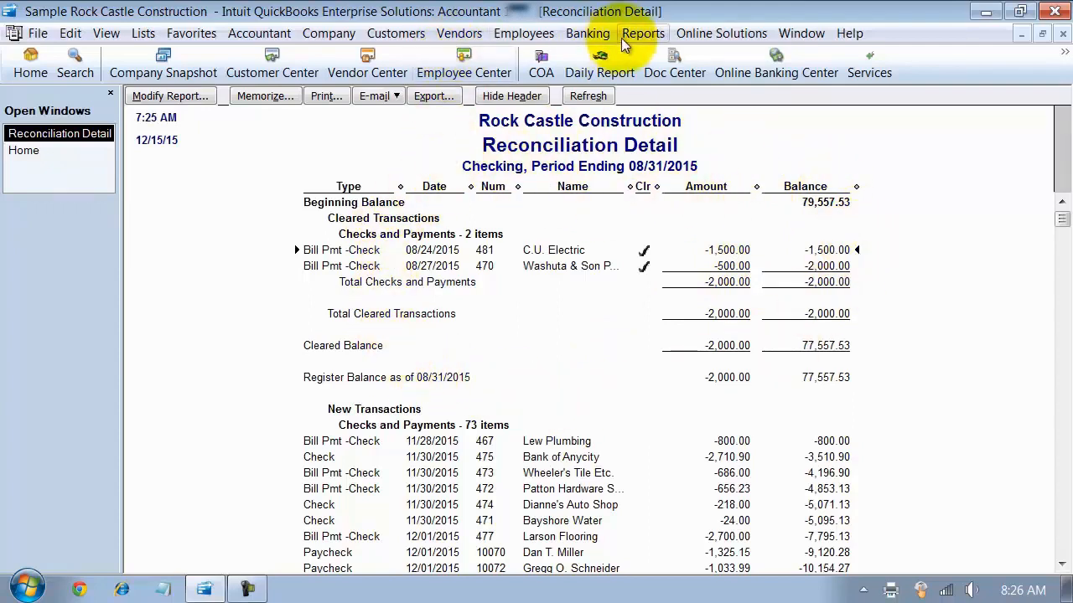
Review the report showing both cleared checks, then go to the Banking commands.
{"action": "left_click", "coordinate": [586, 34]}
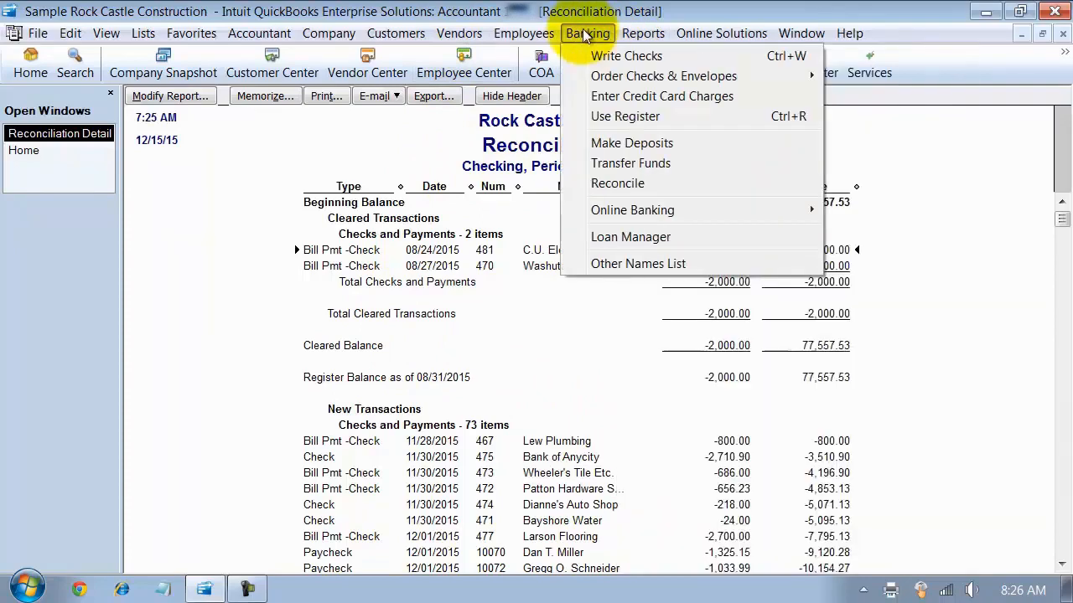
Begin another Checking reconciliation, beginning balance 94,367.53, and select the statement date.
{"action": "left_click", "coordinate": [617, 183]}
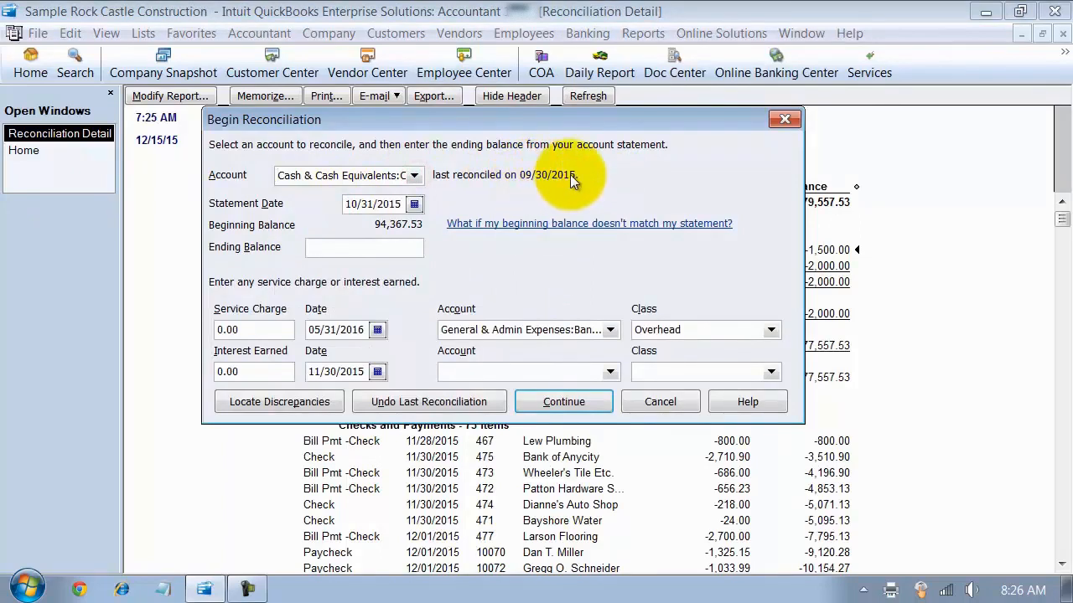
{"action": "left_click", "coordinate": [372, 204]}
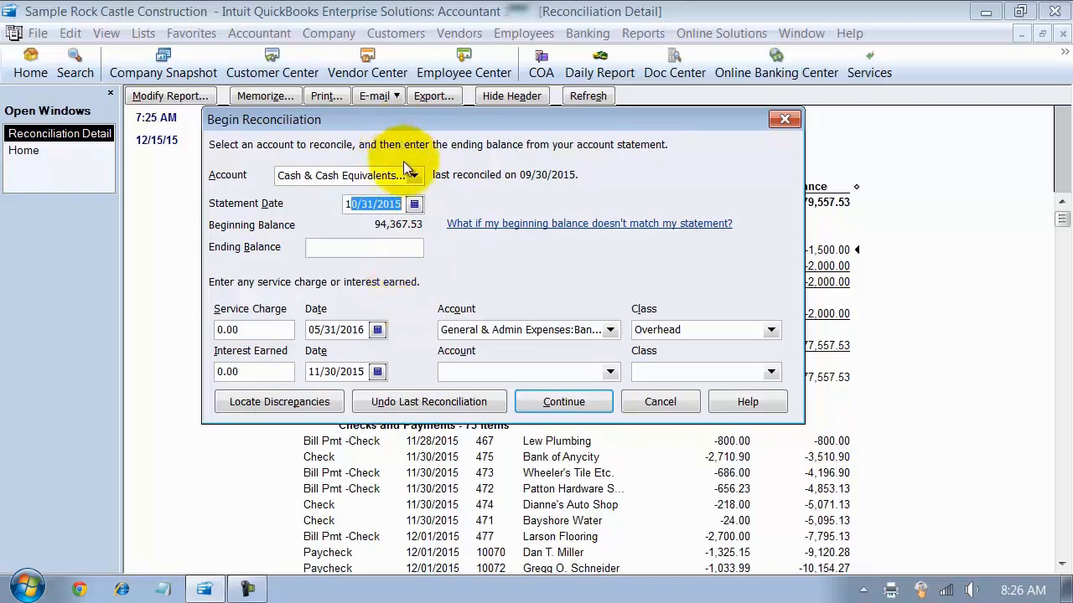
{"action": "mouse_move", "coordinate": [631, 350]}
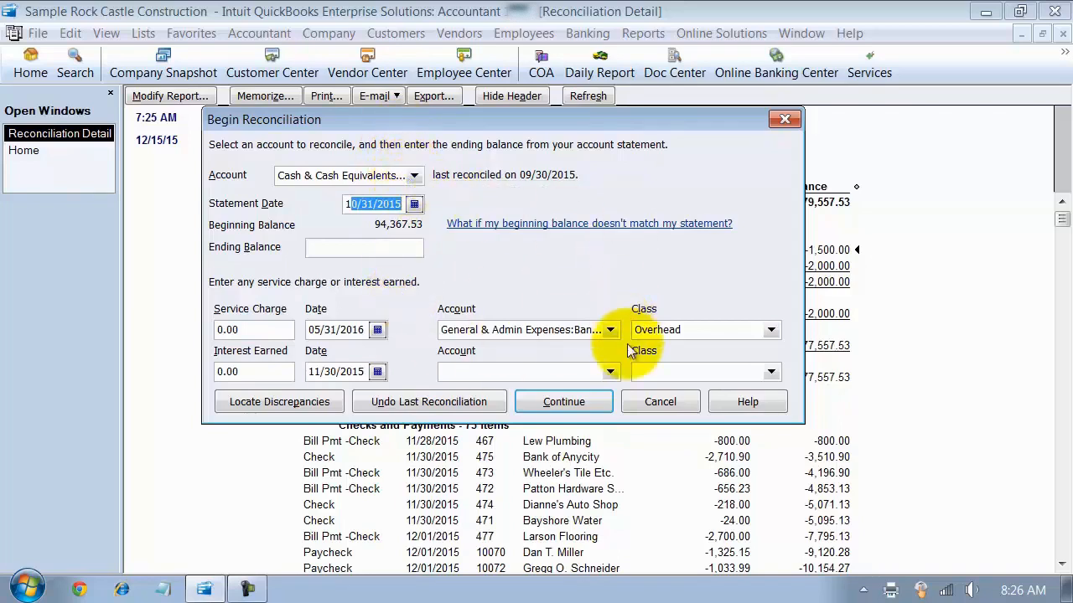